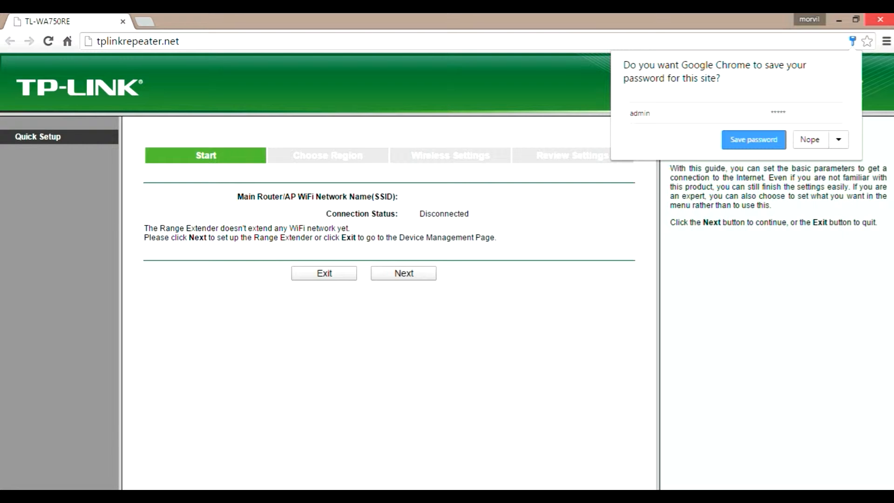
Begin the Quick Setup wizard and set the region to India, continuing to the network scan.
click(403, 272)
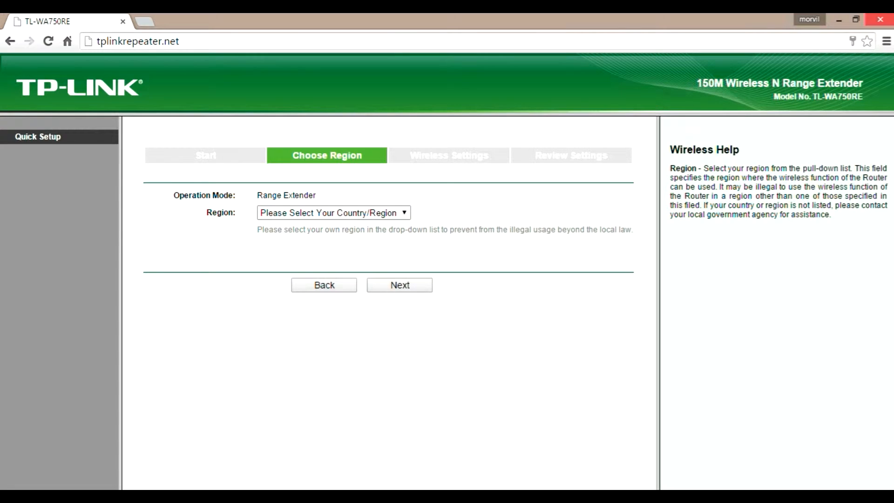
click(332, 213)
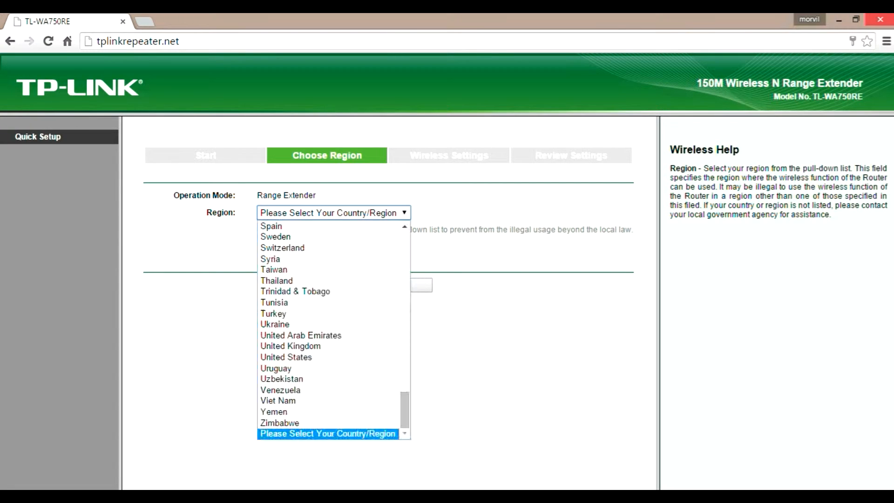
mouse_move(277, 400)
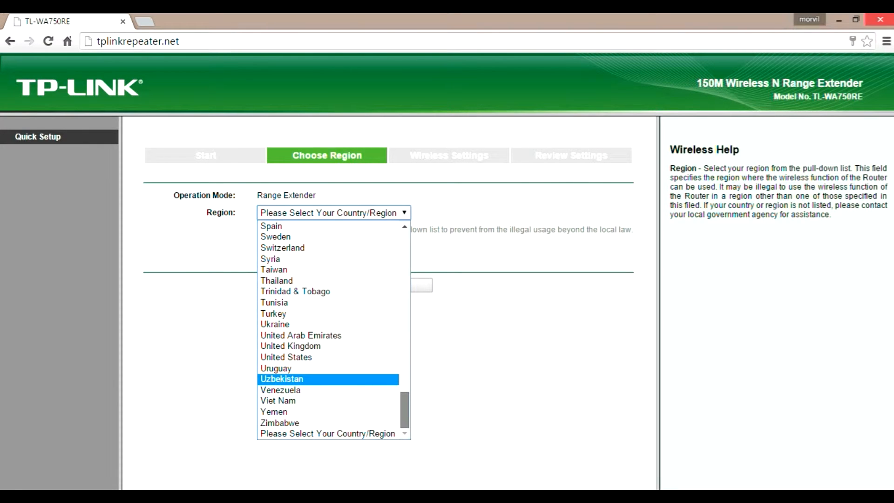
scroll(up, 3)
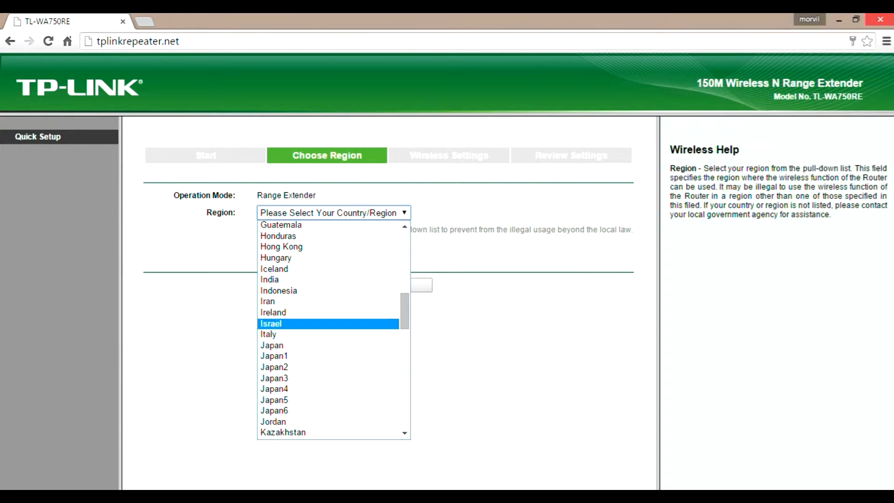
click(269, 279)
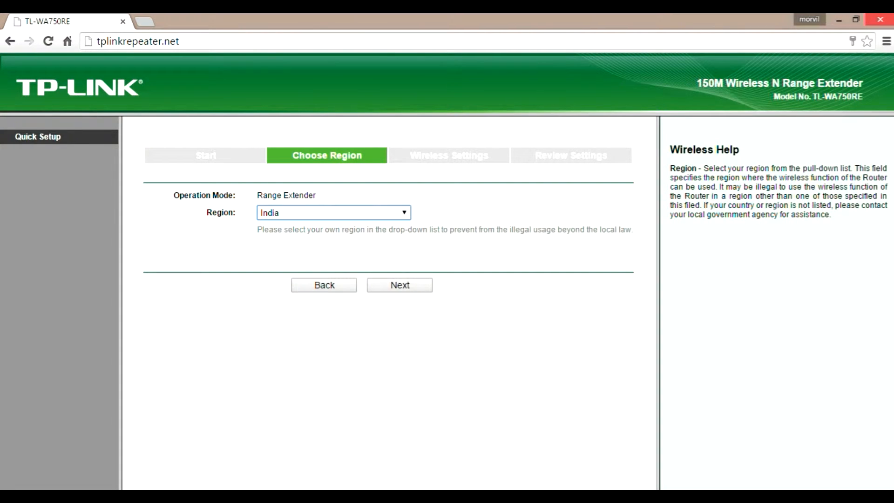
click(399, 285)
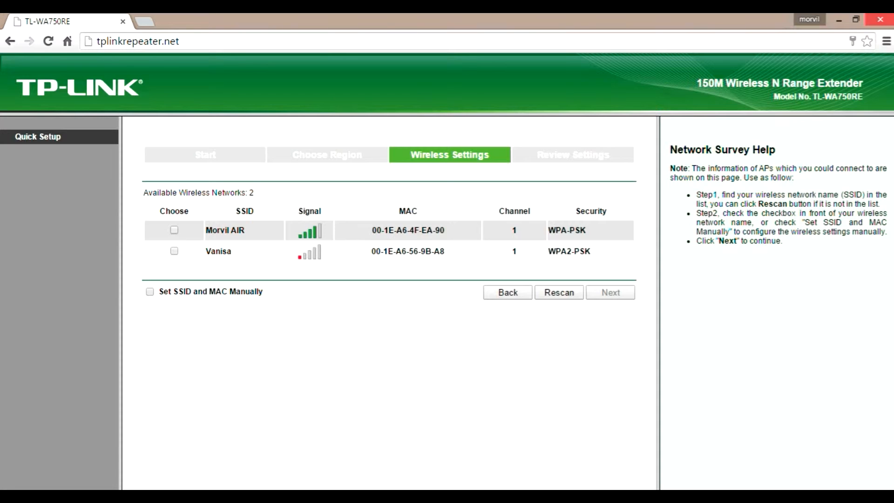
Select Morvil AIR from the scanned networks as the one to extend and continue.
click(173, 230)
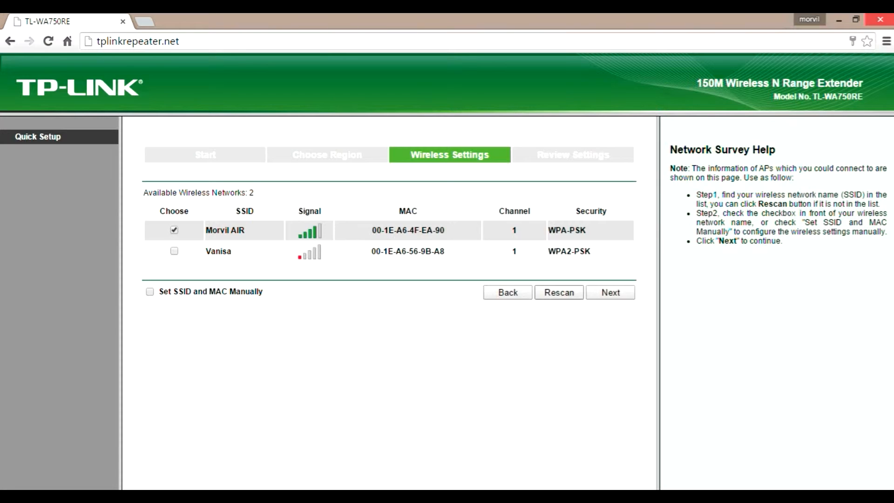
click(609, 292)
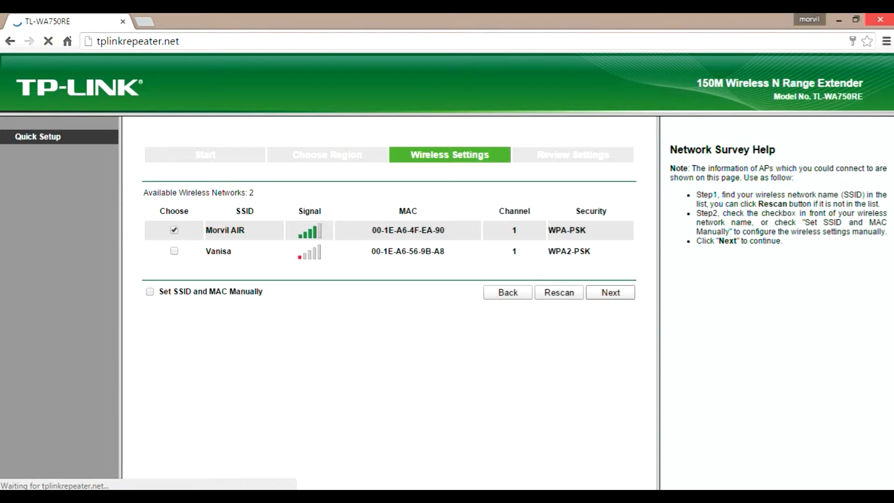
Customize the extender's SSID, clearing the suggested name and entering Tp link.
click(609, 292)
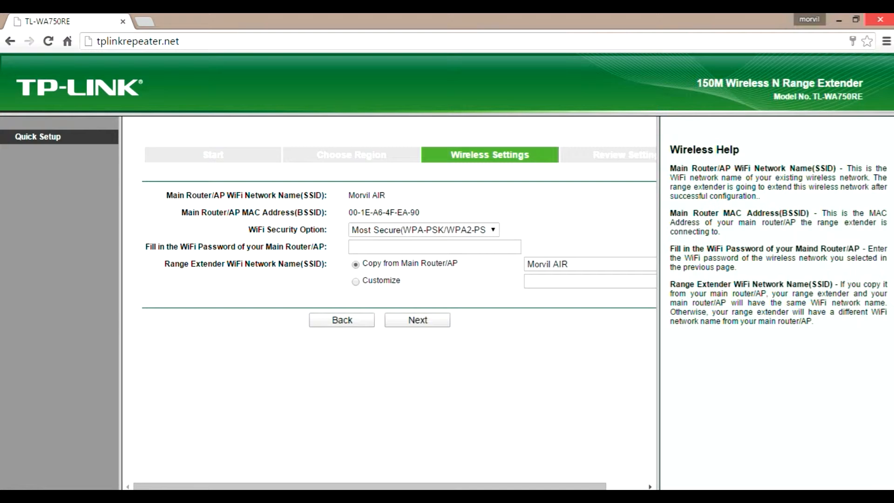
click(355, 280)
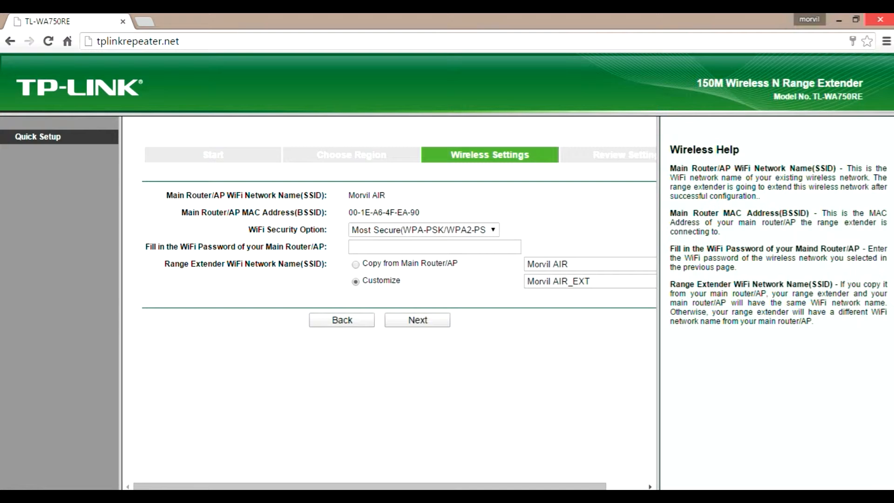
click(590, 281)
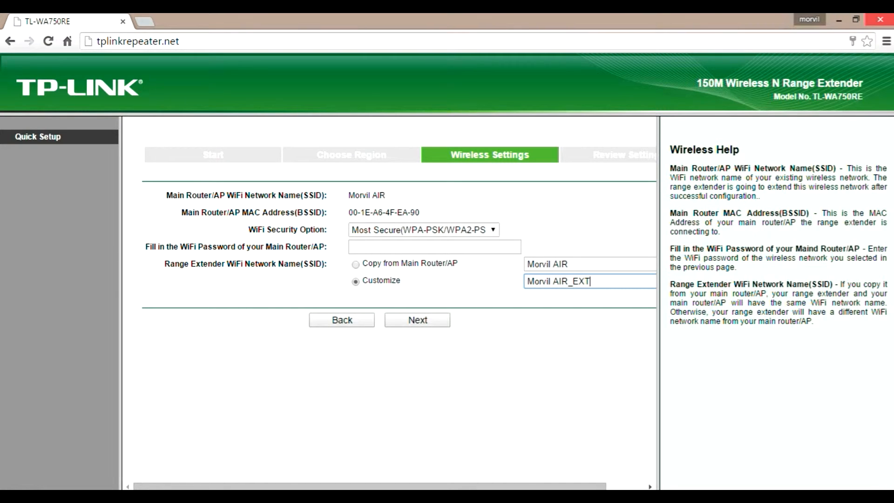
key(Backspace)
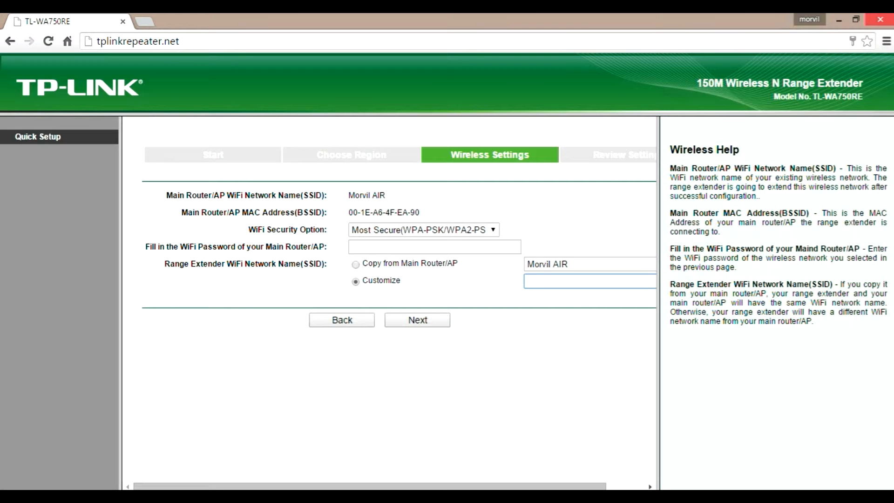
text(Tp link)
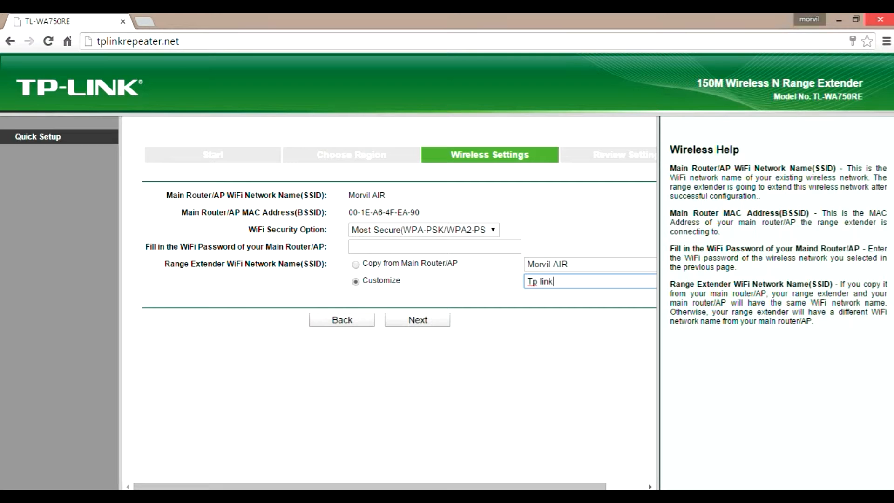
click(433, 247)
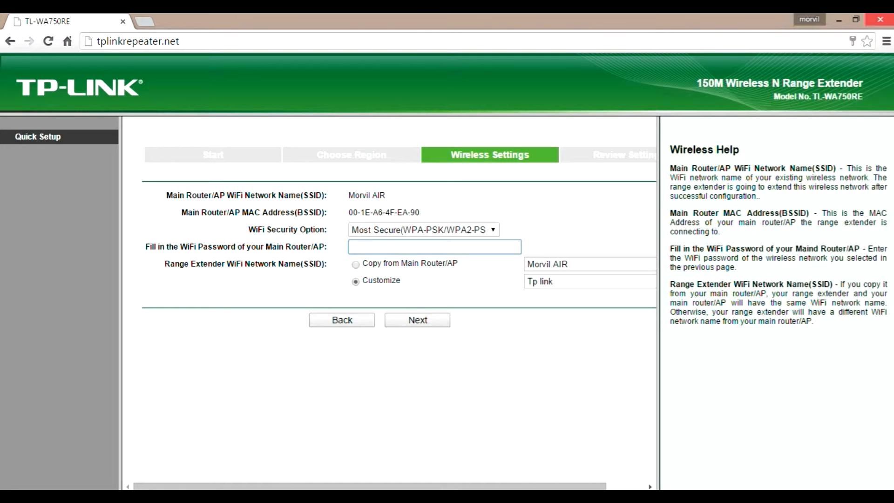
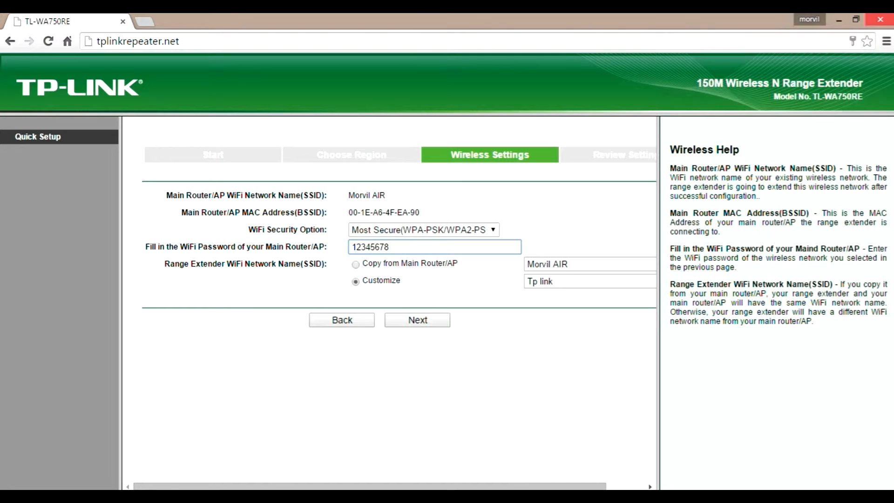
click(433, 246)
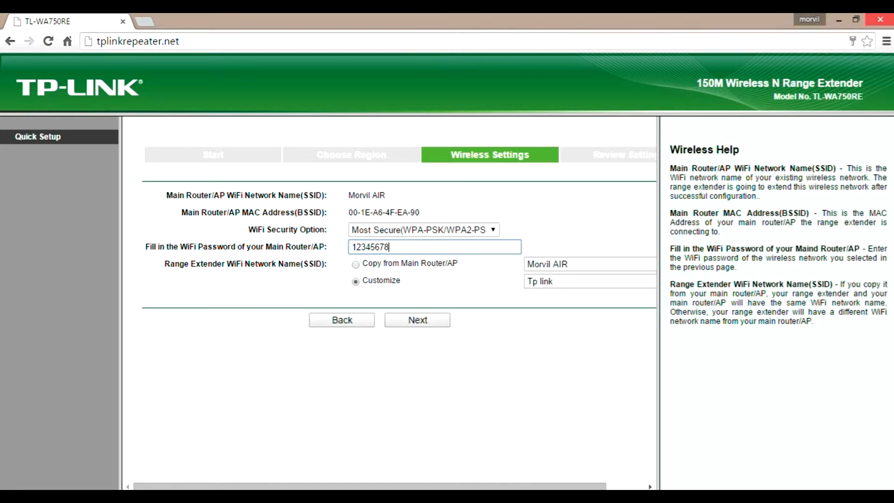
click(417, 320)
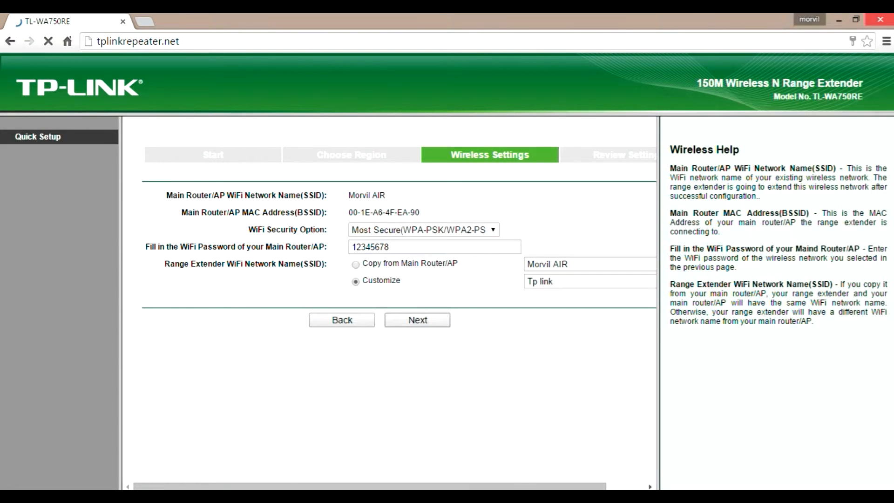
Finish Quick Setup so the extender applies the Tp link settings.
click(416, 320)
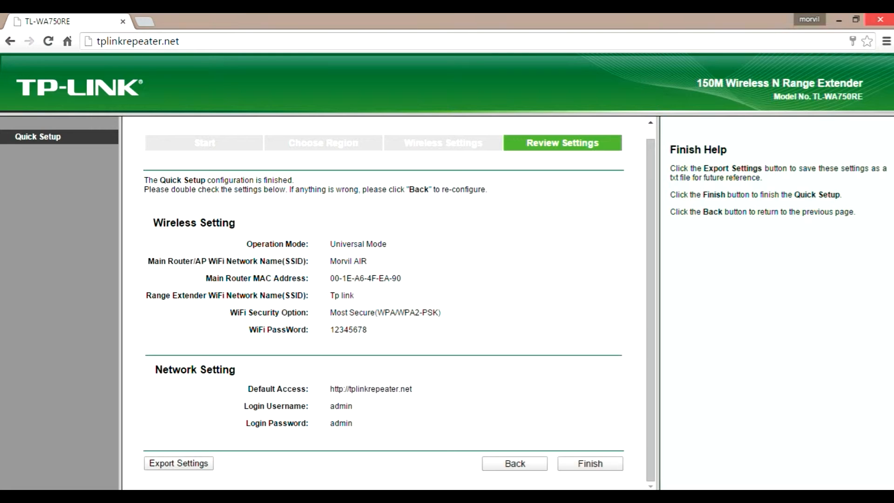
click(590, 463)
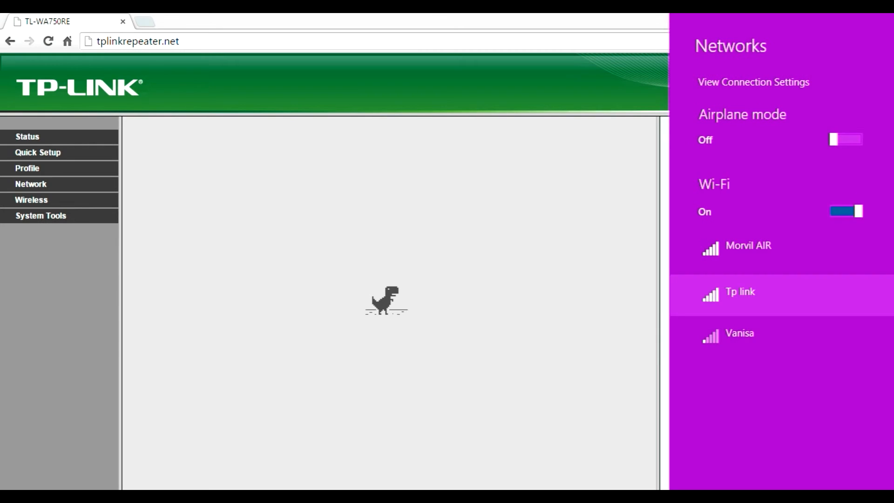
click(741, 292)
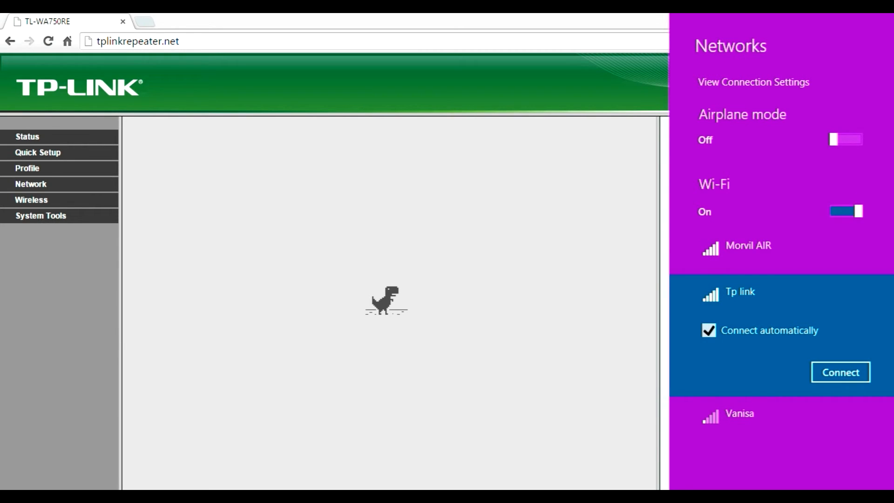
click(840, 371)
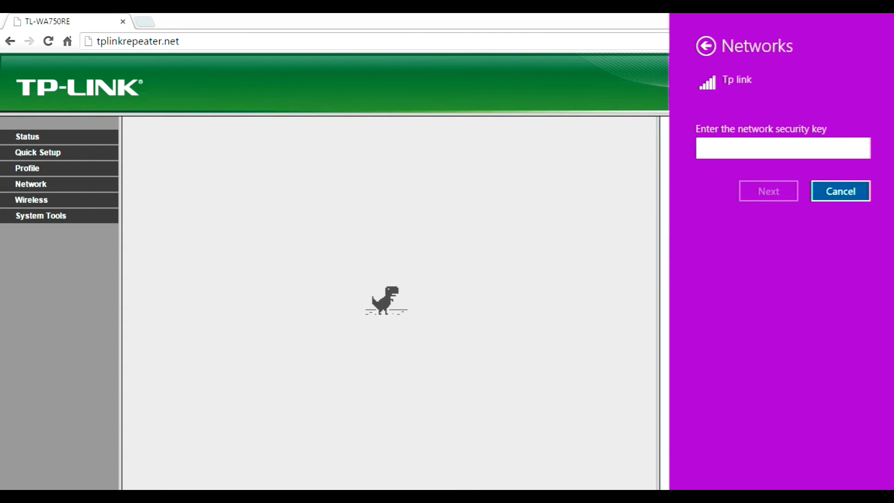
text(••)
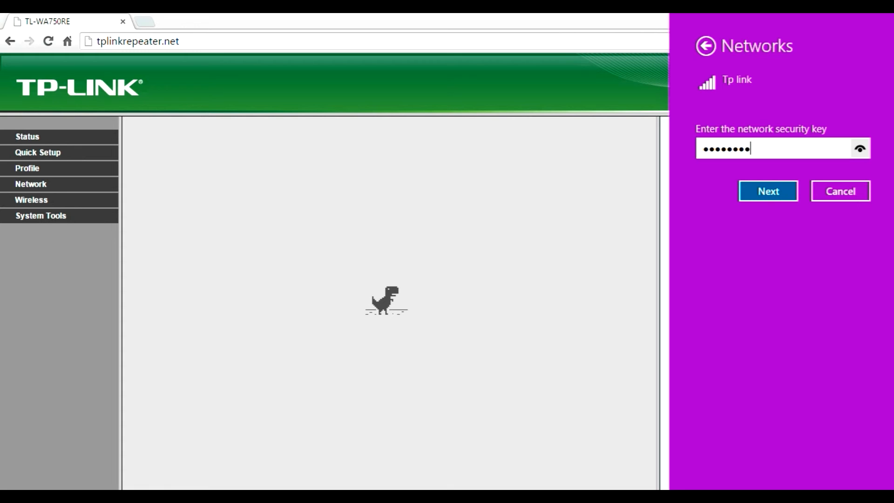
click(859, 148)
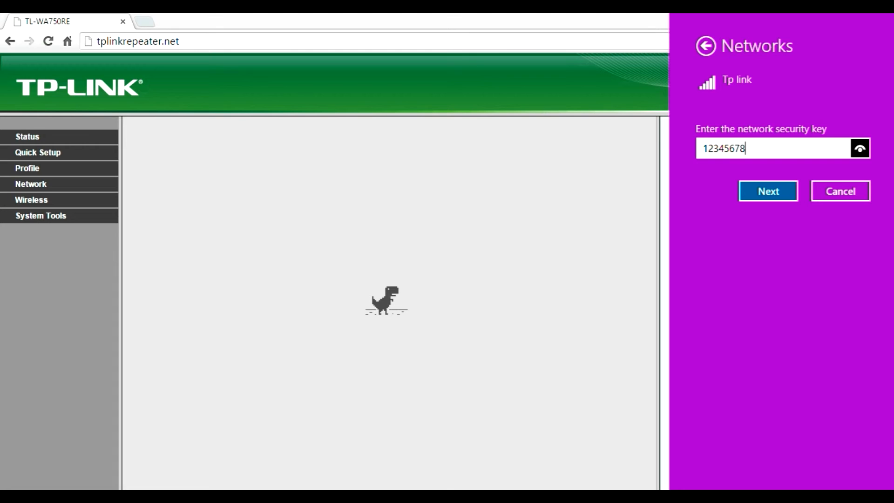
click(859, 148)
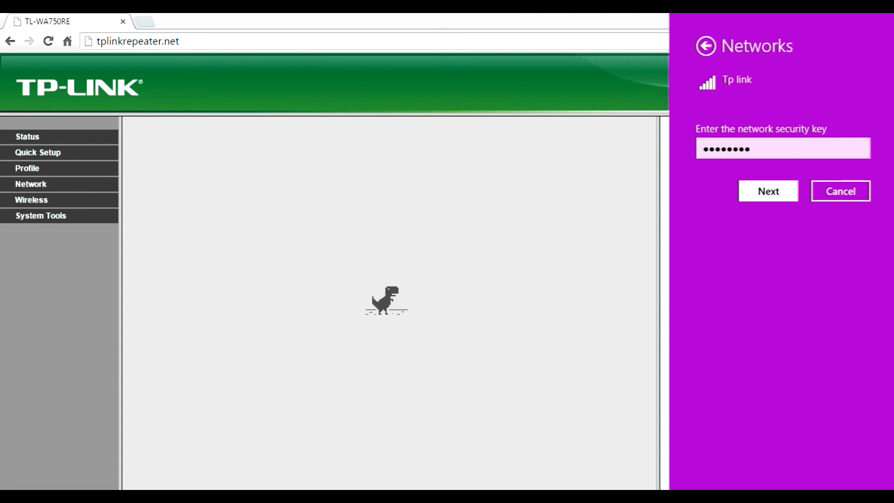
click(767, 191)
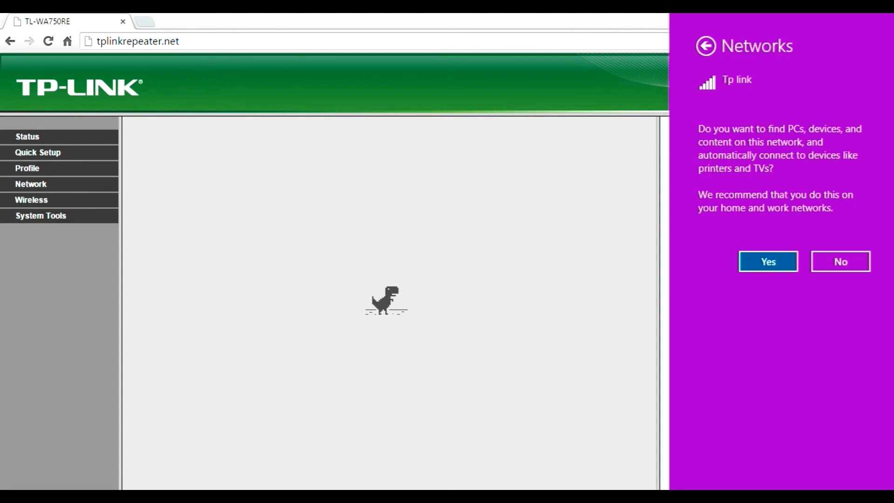
click(767, 262)
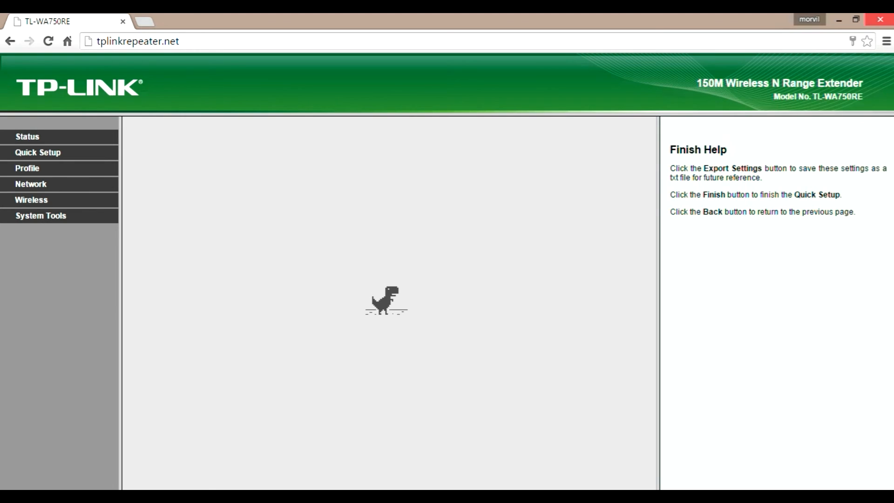
Load YouTube from the Google apps grid in a new tab to test the connection.
click(146, 21)
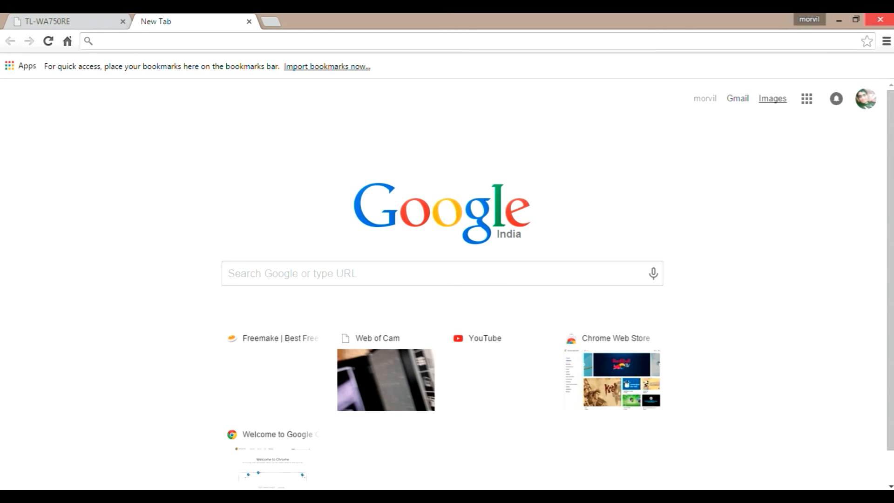
click(806, 98)
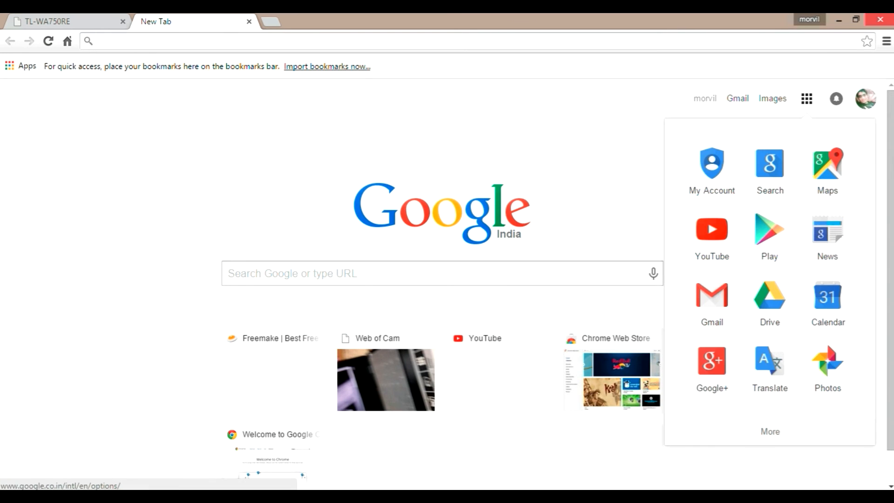
mouse_move(710, 230)
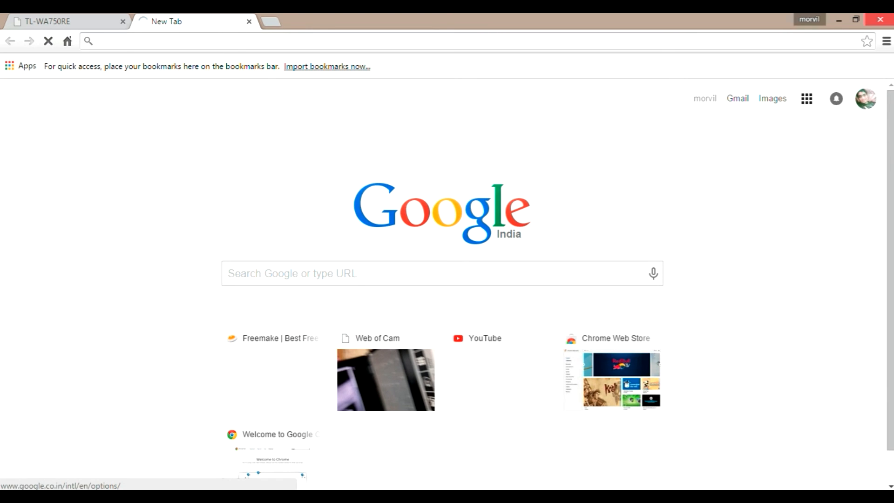
click(484, 338)
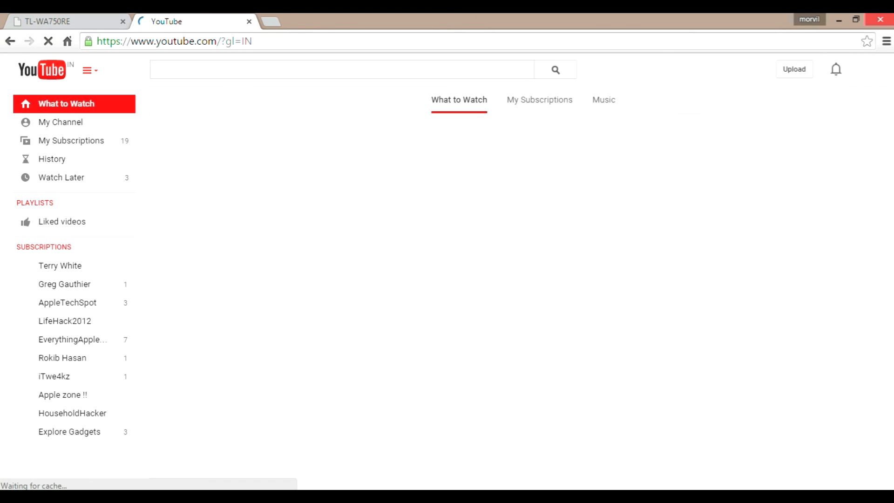